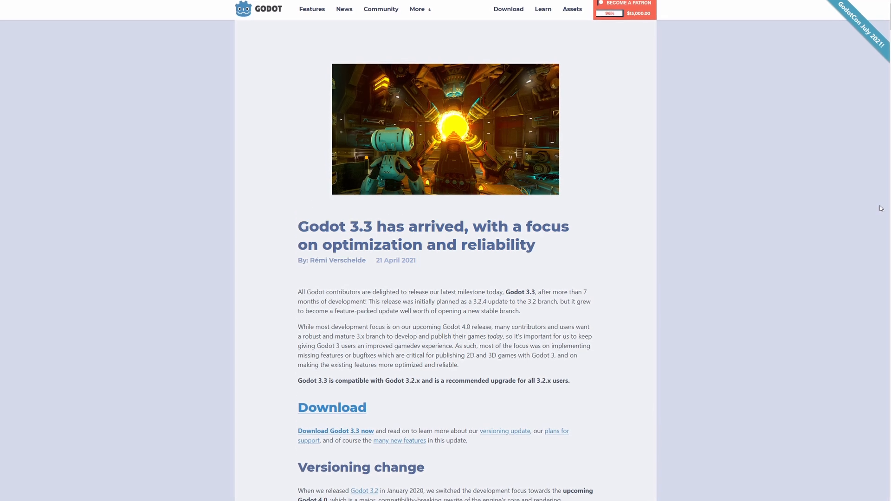
# Scroll the Godot 3.3 post past Versioning, Long-term support and Features to the Platforms heading
pyautogui.scroll(-3)
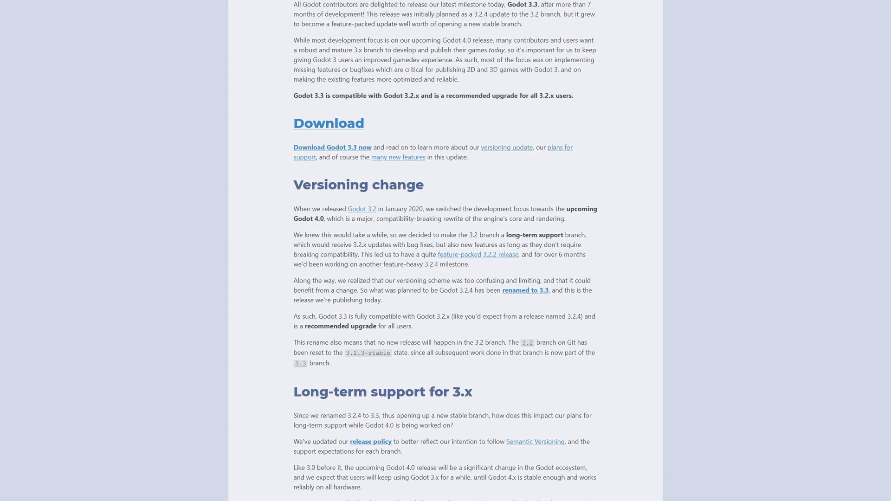
pyautogui.scroll(-3)
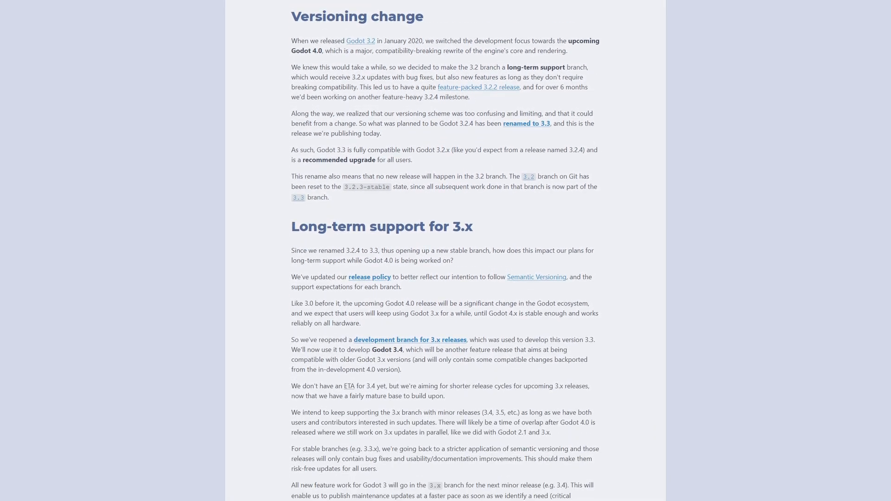
pyautogui.scroll(-3)
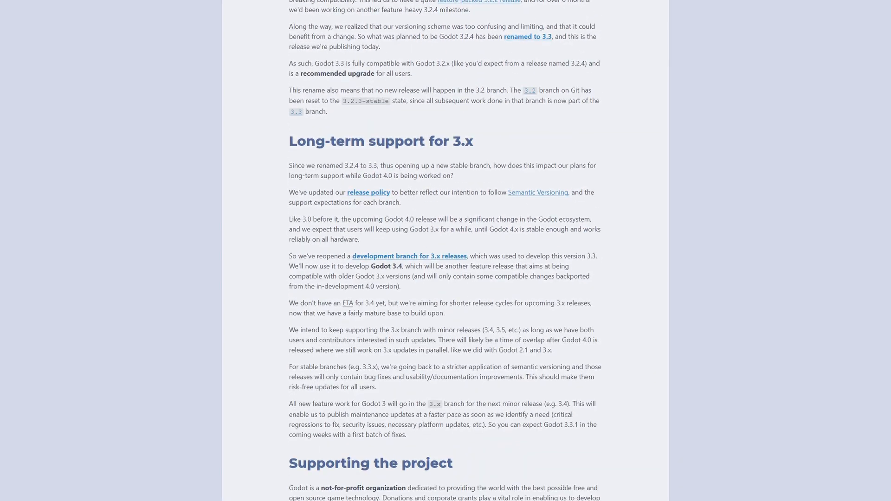
pyautogui.scroll(-3)
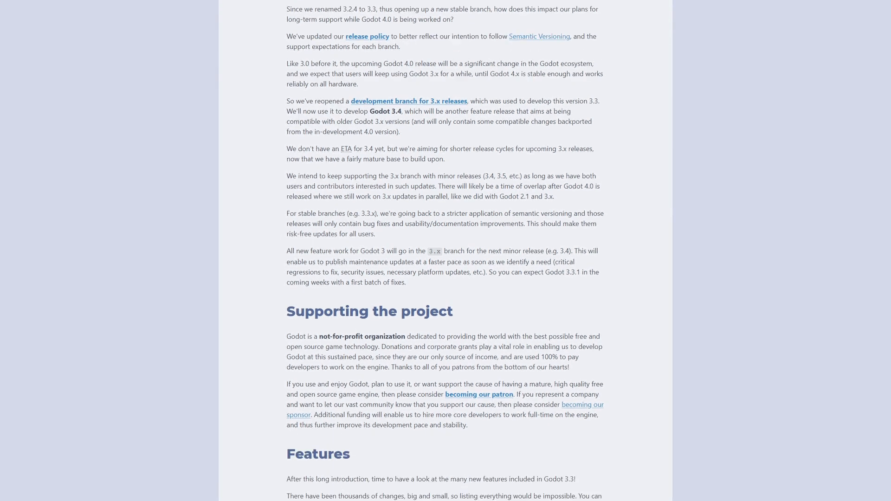
pyautogui.scroll(-3)
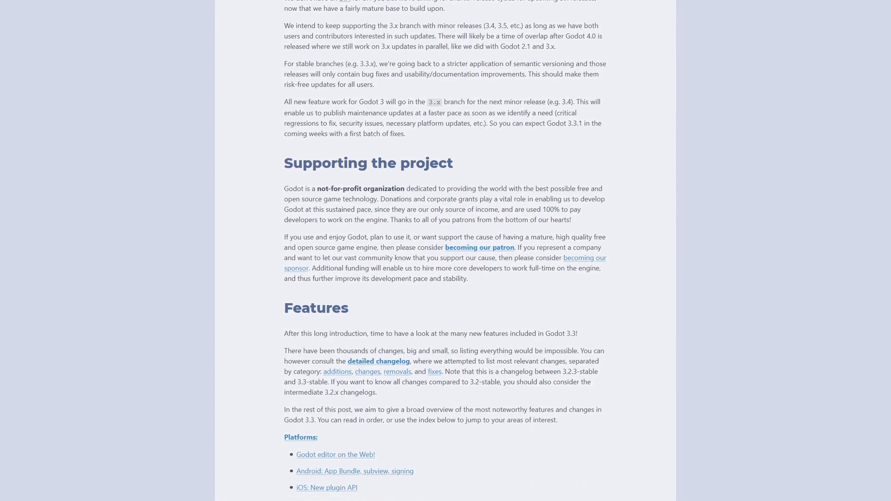
pyautogui.scroll(-3)
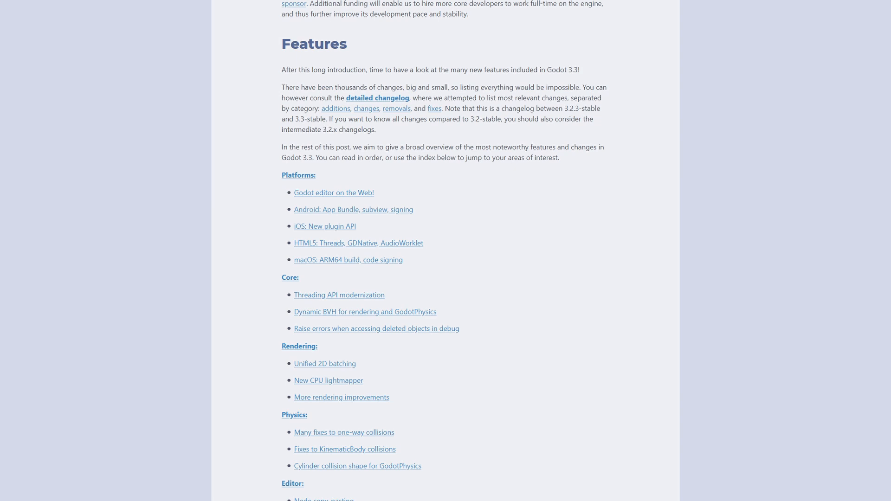
pyautogui.scroll(-3)
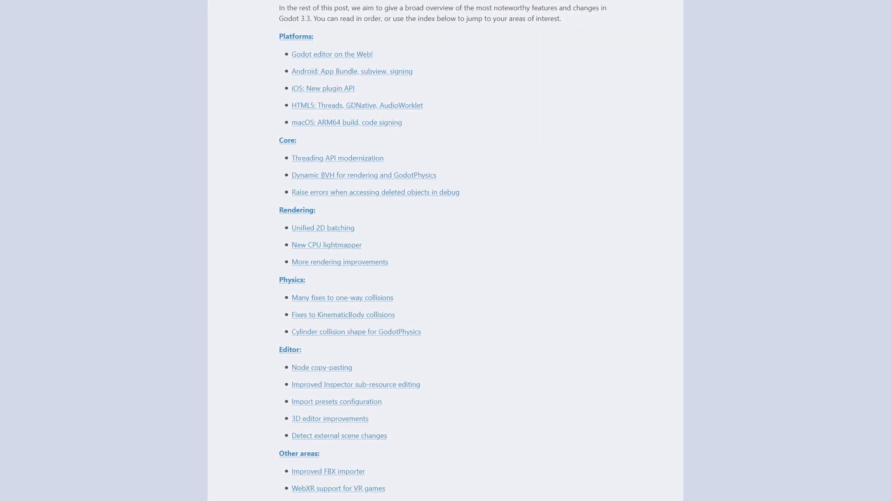
pyautogui.scroll(-3)
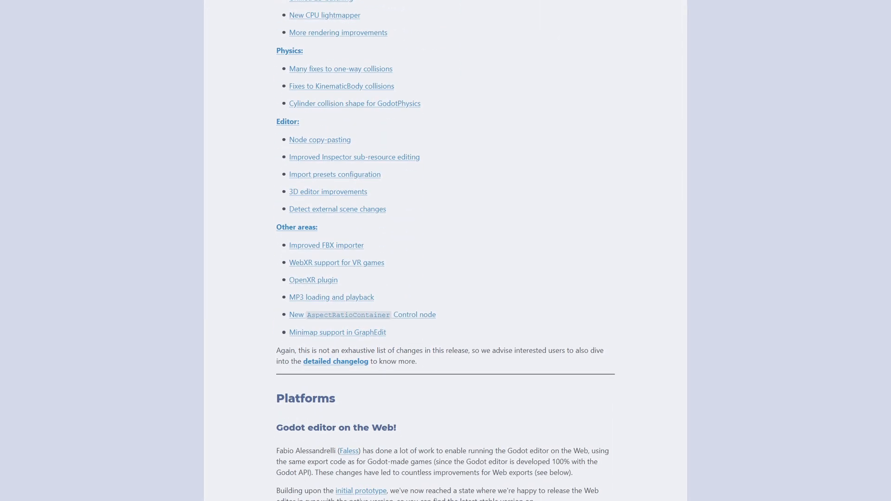
pyautogui.scroll(-3)
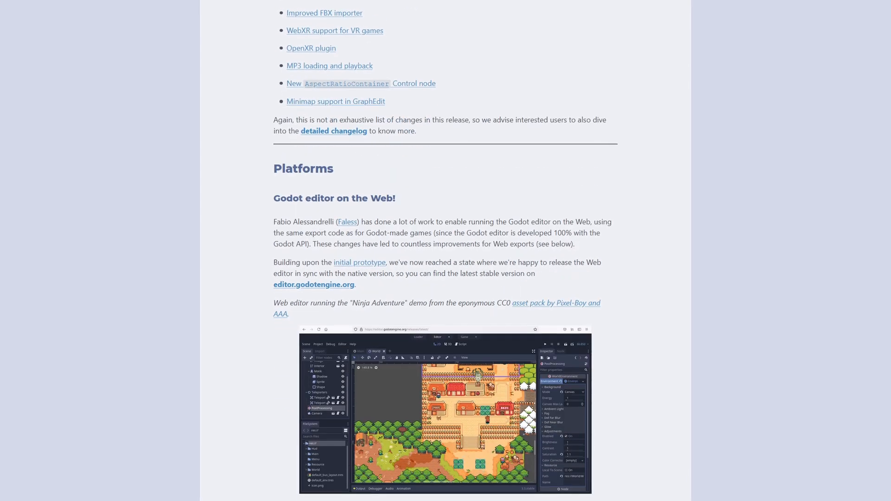
pyautogui.scroll(-3)
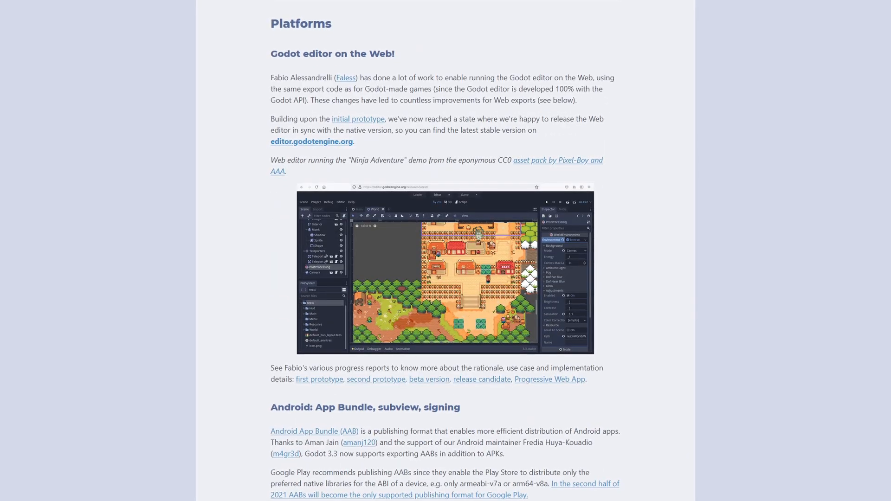
# Scroll on past web export, macOS and Core changes to Rendering's New CPU lightmapper
pyautogui.scroll(-3)
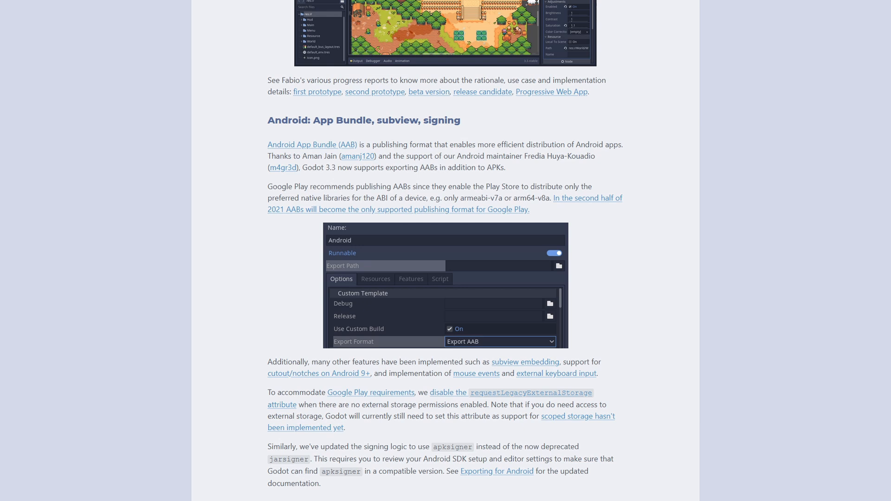
pyautogui.scroll(-3)
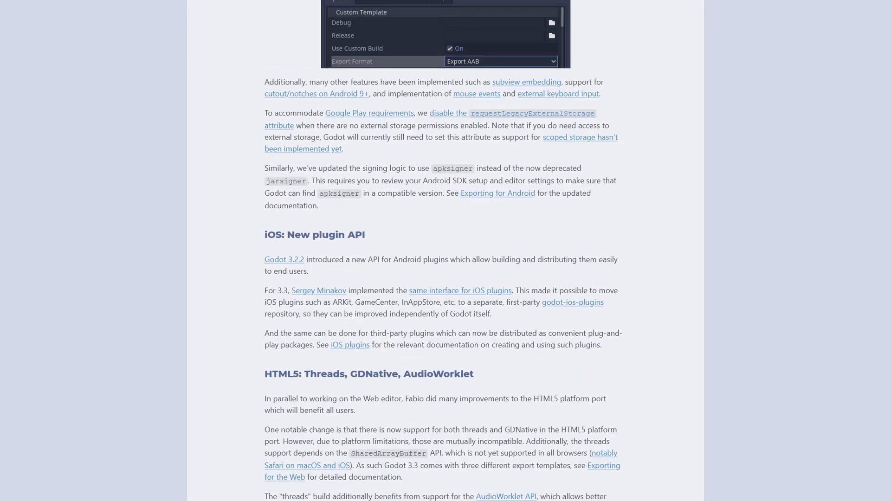
pyautogui.scroll(-3)
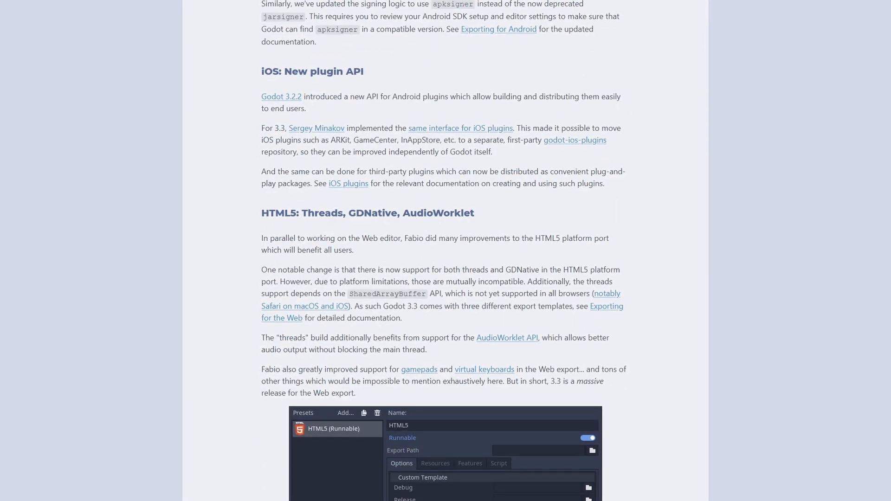
pyautogui.scroll(-3)
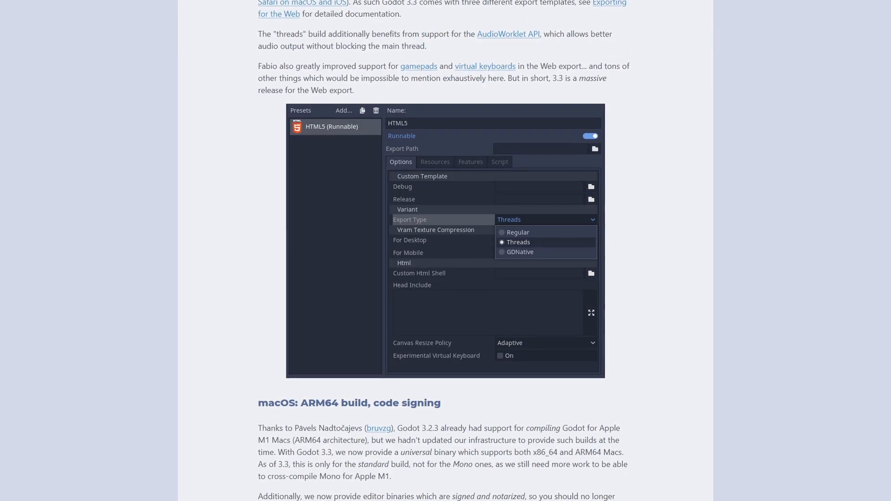
pyautogui.scroll(-3)
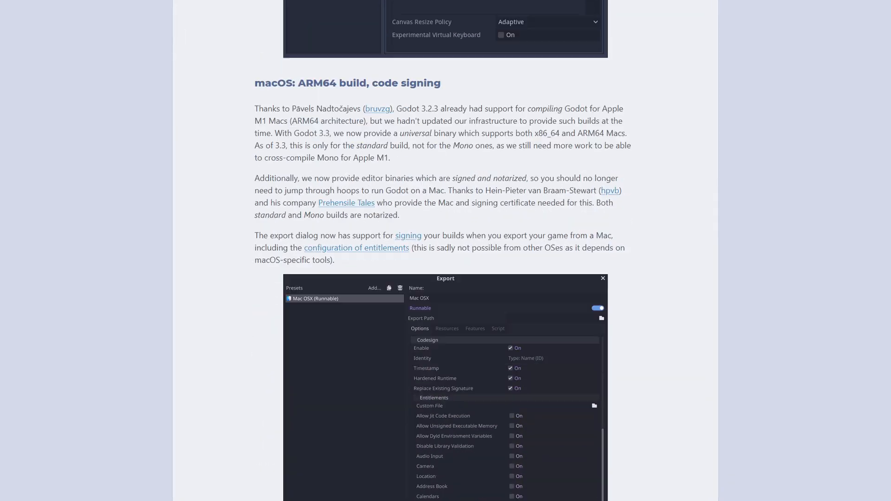
pyautogui.scroll(-3)
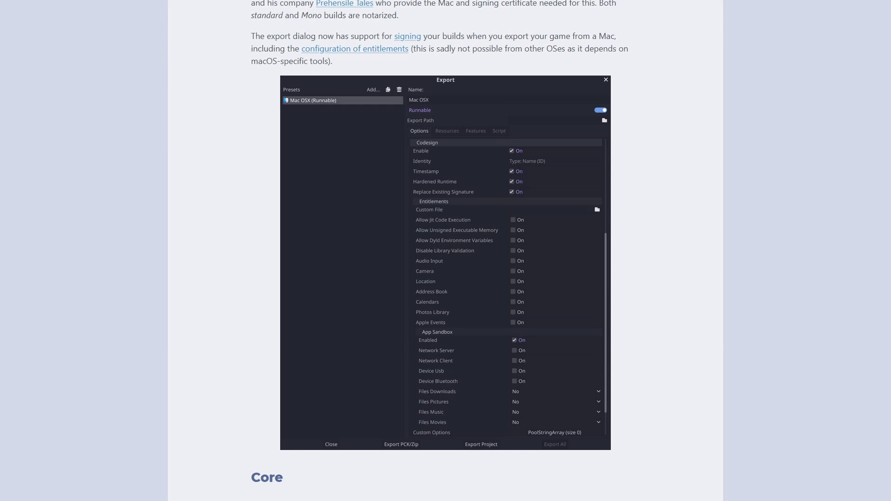
pyautogui.scroll(-3)
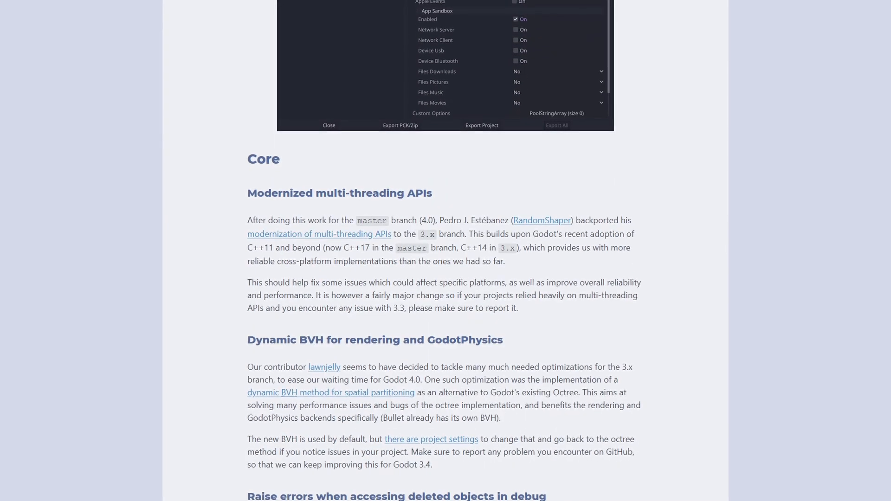
pyautogui.scroll(-3)
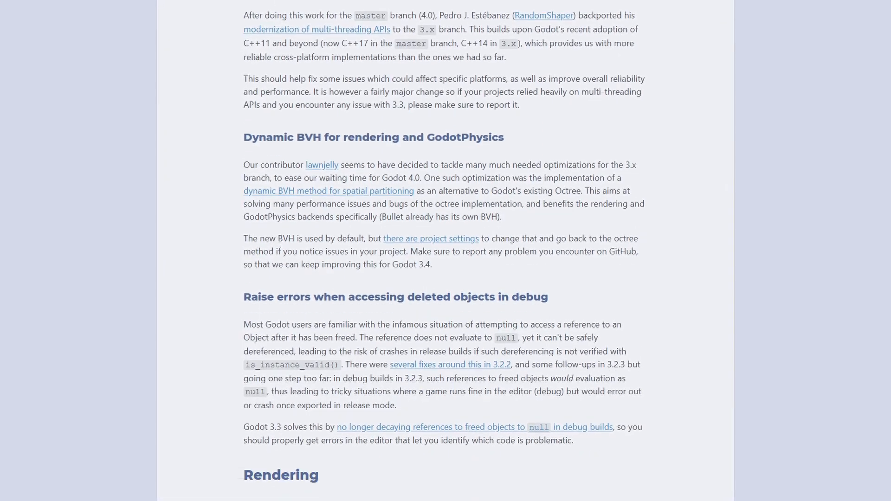
pyautogui.scroll(-3)
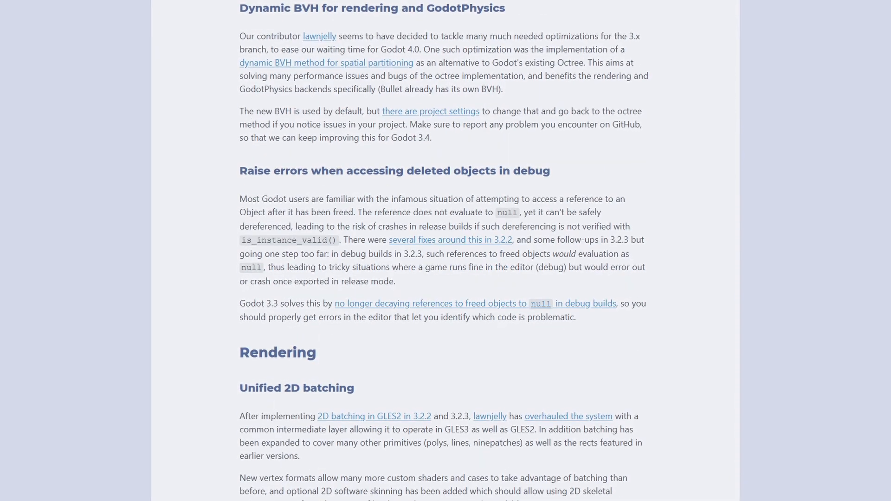
pyautogui.scroll(-3)
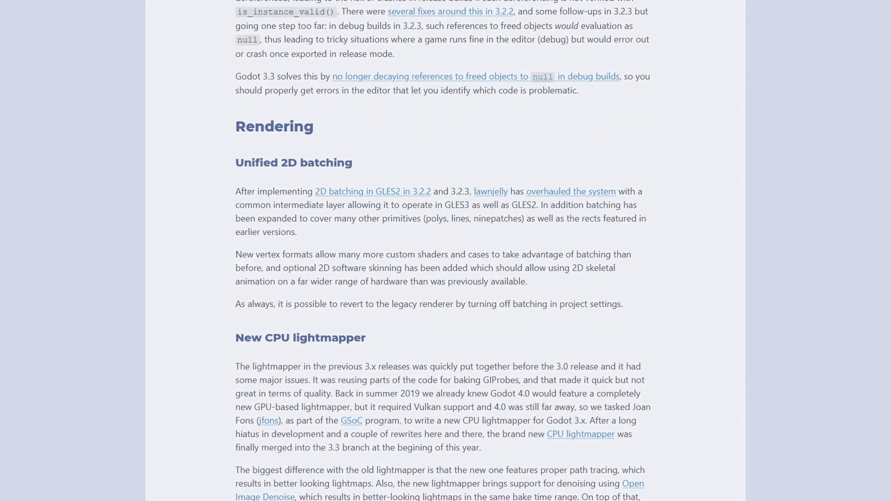
pyautogui.scroll(-3)
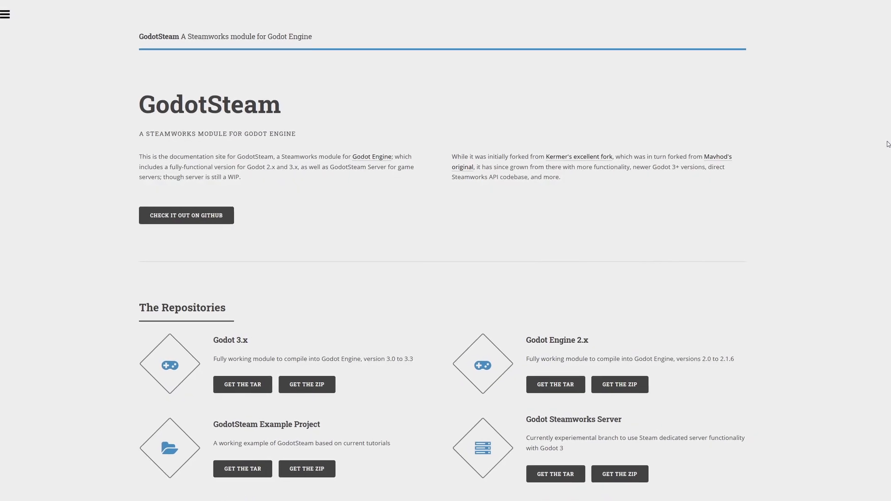
# Scroll the GodotSteam home page past The Repositories to A Quick Start
pyautogui.scroll(-3)
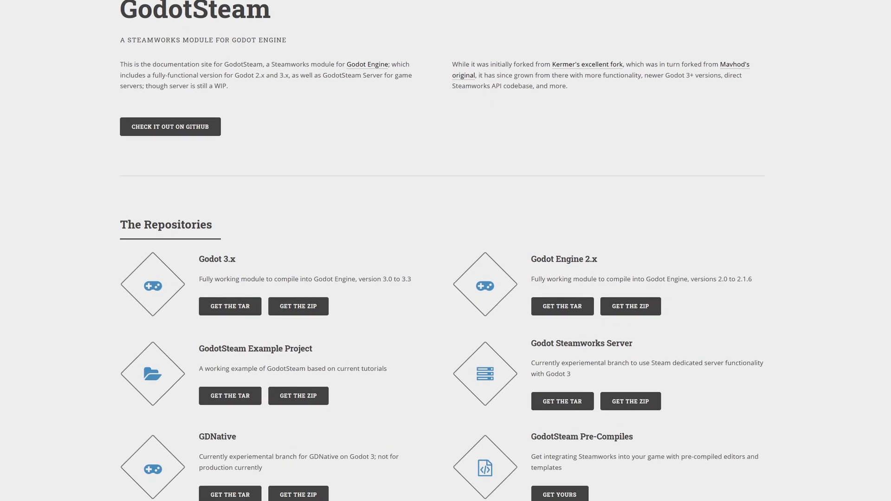
pyautogui.scroll(-3)
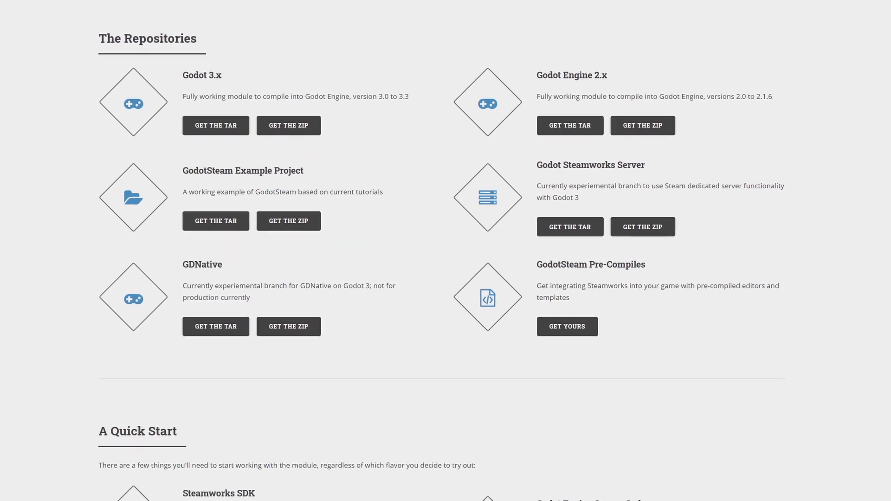
pyautogui.scroll(-3)
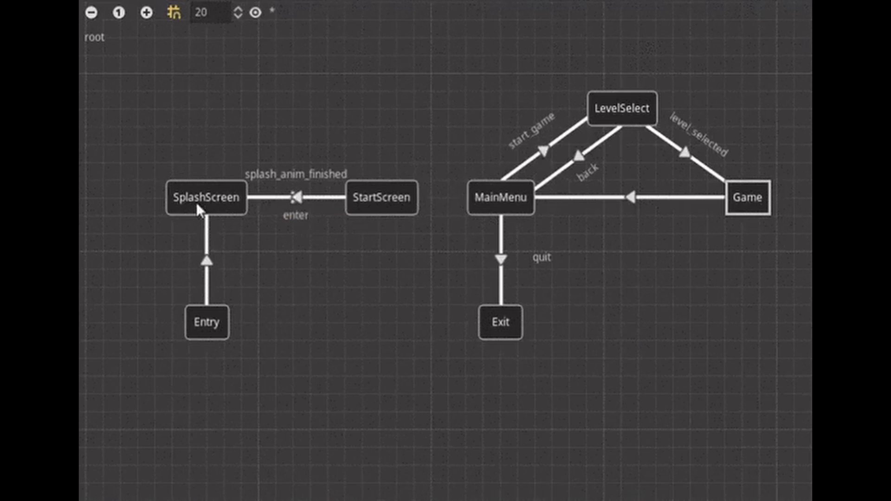
# Enter the Game node's nested state machine with Entry, Load, Play, Pause, End and Exit
pyautogui.doubleClick(747, 197)
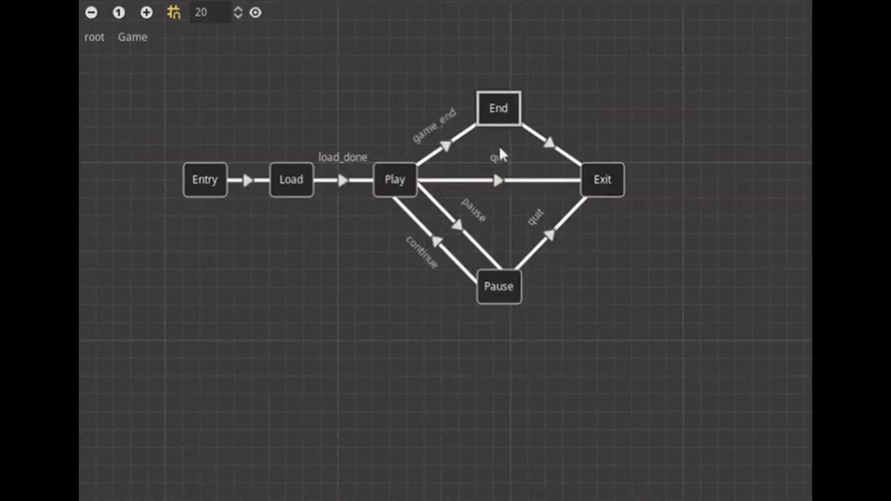
pyautogui.click(94, 36)
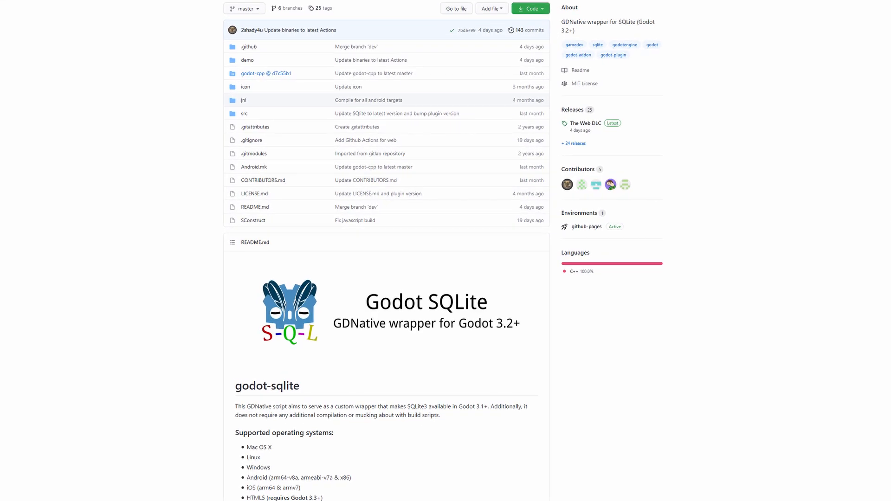
# Browse the godot-sqlite repository's file list and the start of its README
pyautogui.scroll(-3)
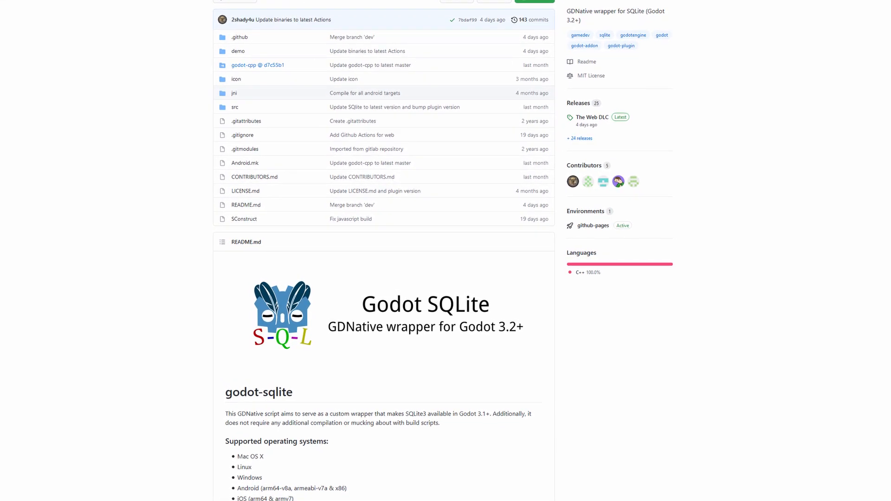
pyautogui.scroll(3)
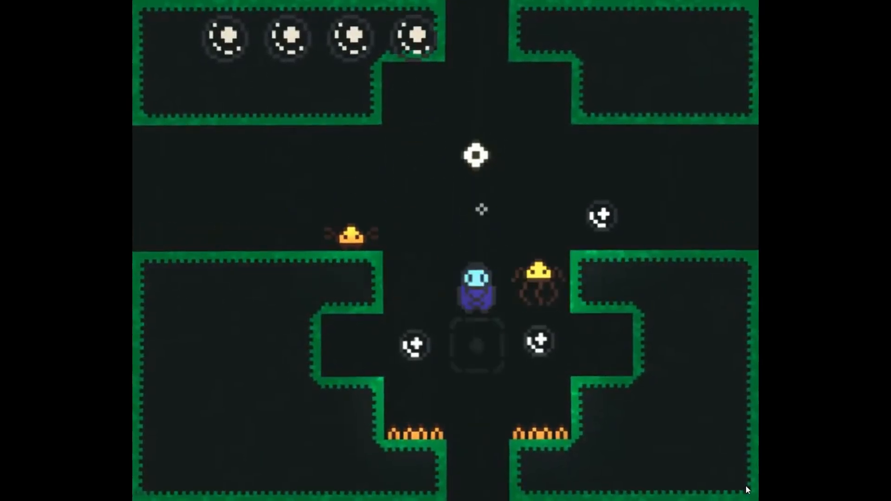
# Play the Flare gun card, heal Dude with the Medkit, and continue to the next turn
pyautogui.press('Down')
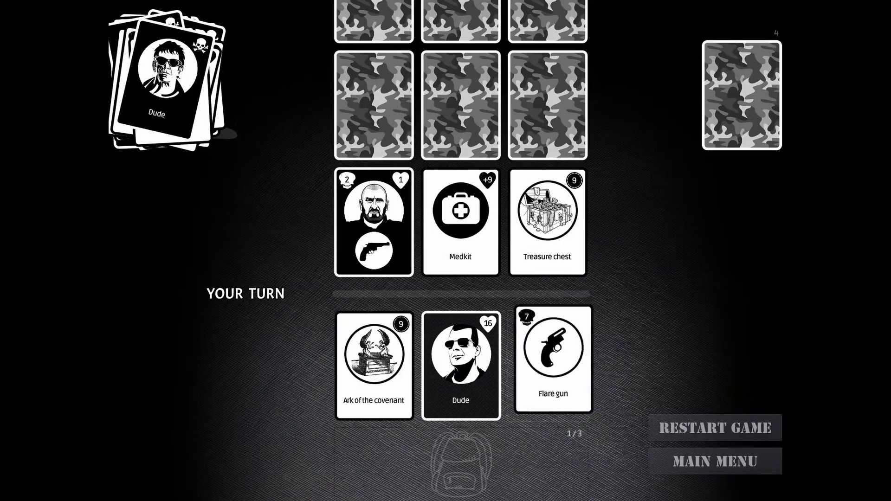
pyautogui.click(552, 359)
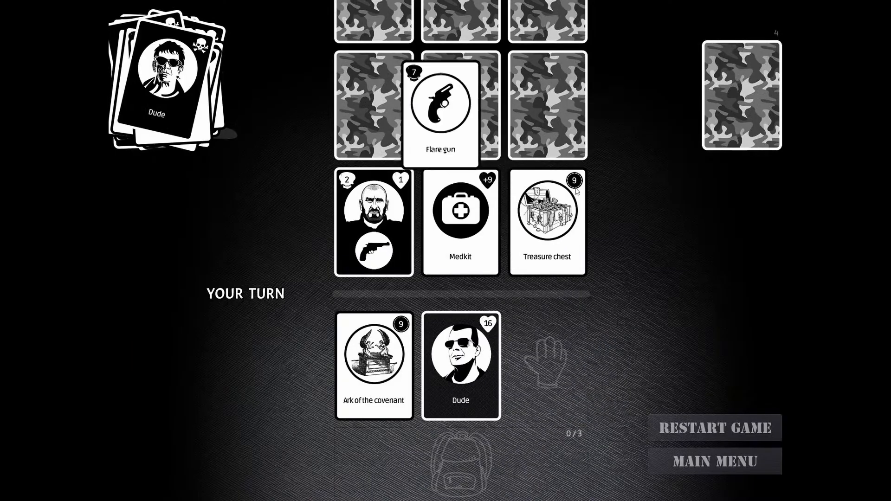
pyautogui.click(440, 106)
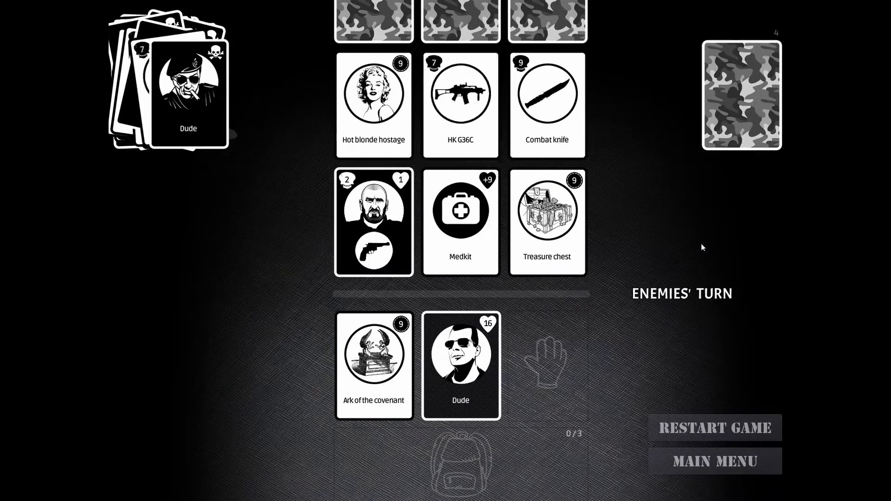
pyautogui.click(374, 222)
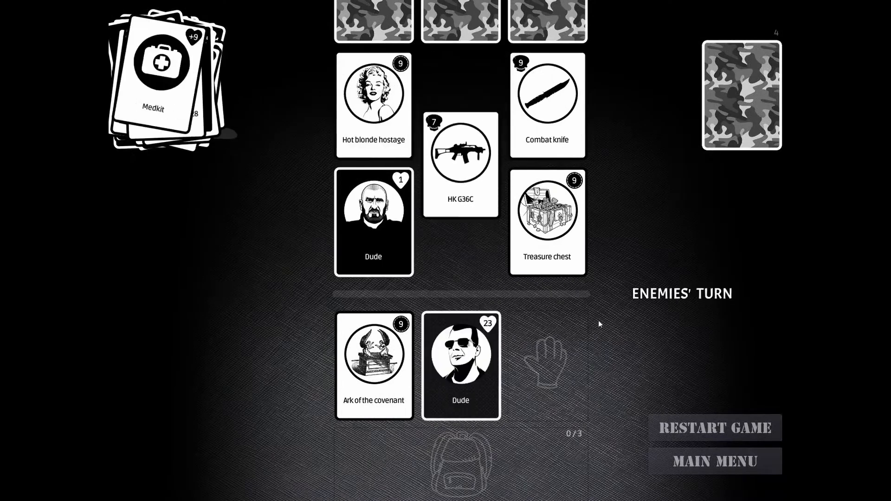
pyautogui.click(373, 222)
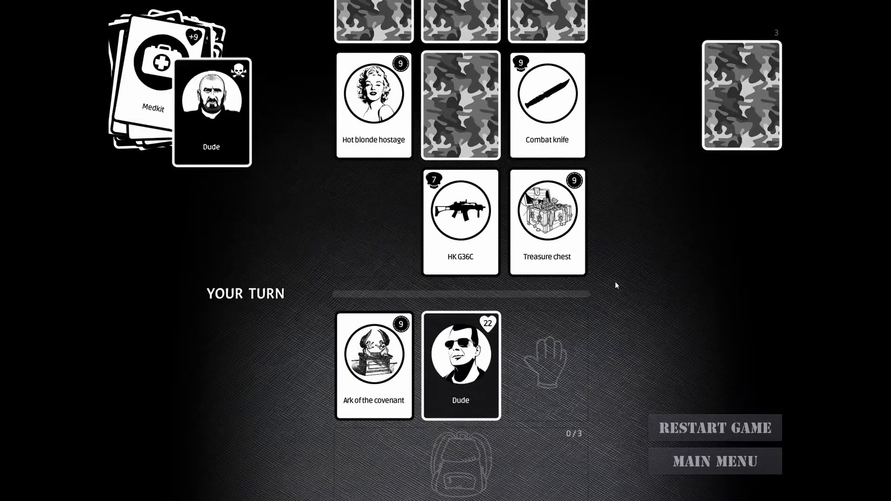